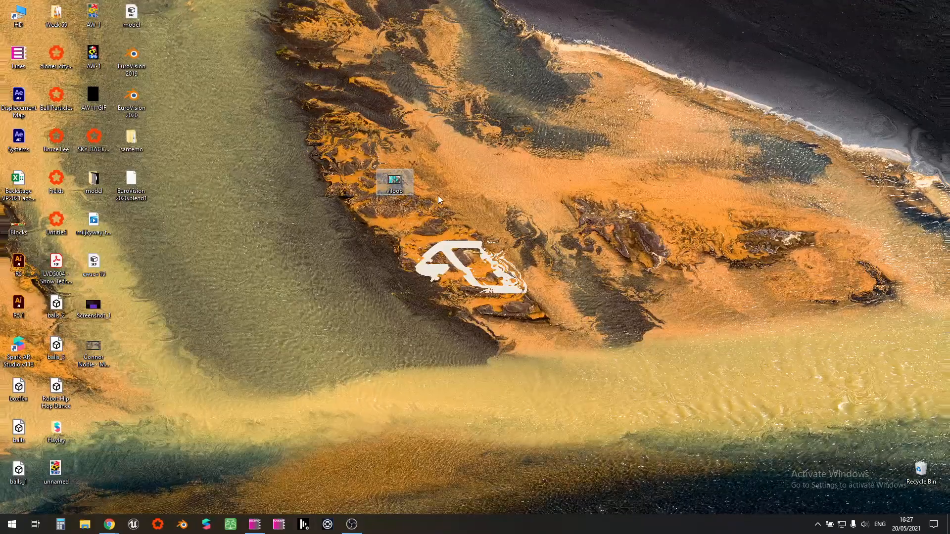
mouse_move(394, 181)
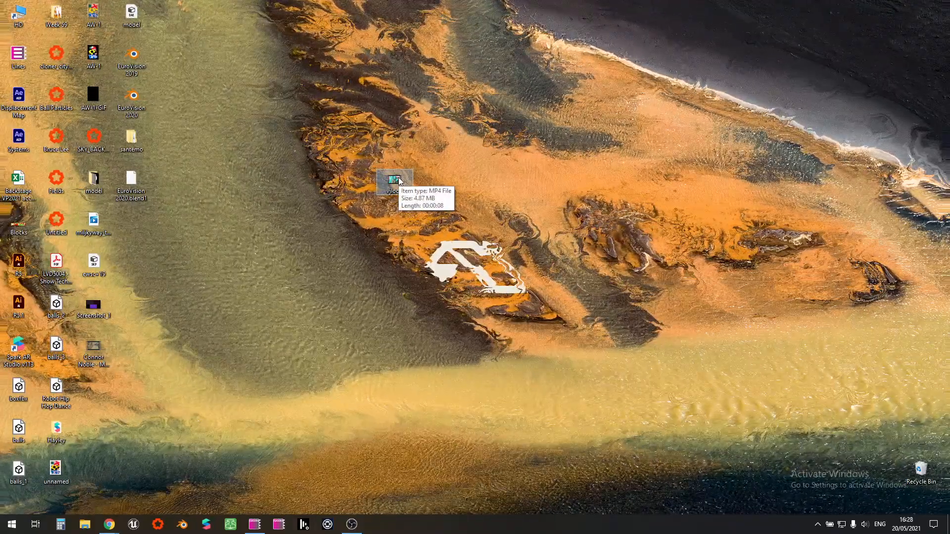
mouse_move(426, 156)
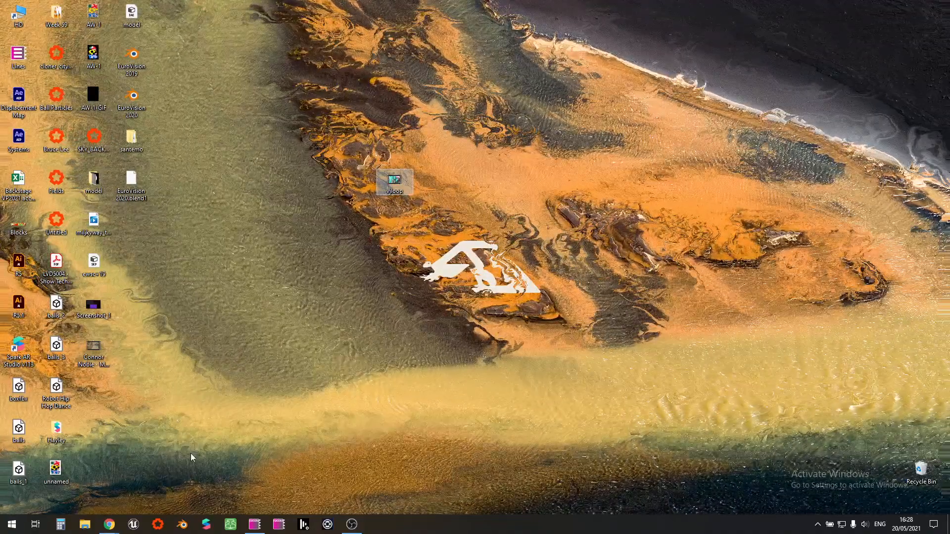
Launch Shutter Encoder and choose HAP as the function, keeping Type at Standard
text(enc)
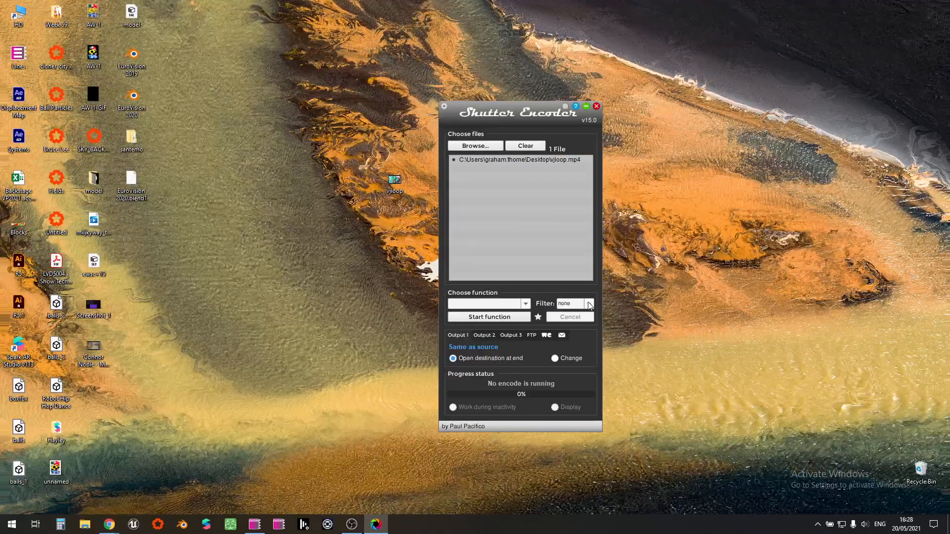
click(524, 303)
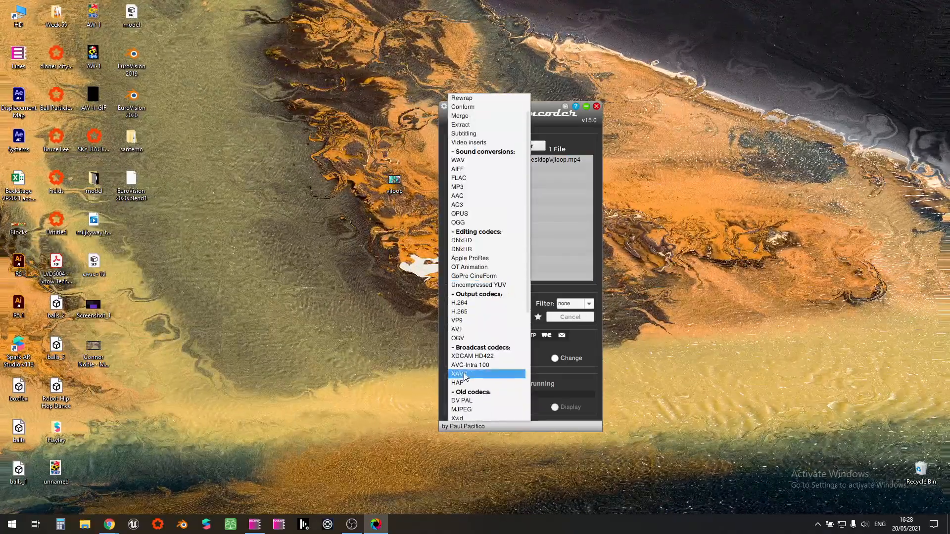
click(458, 383)
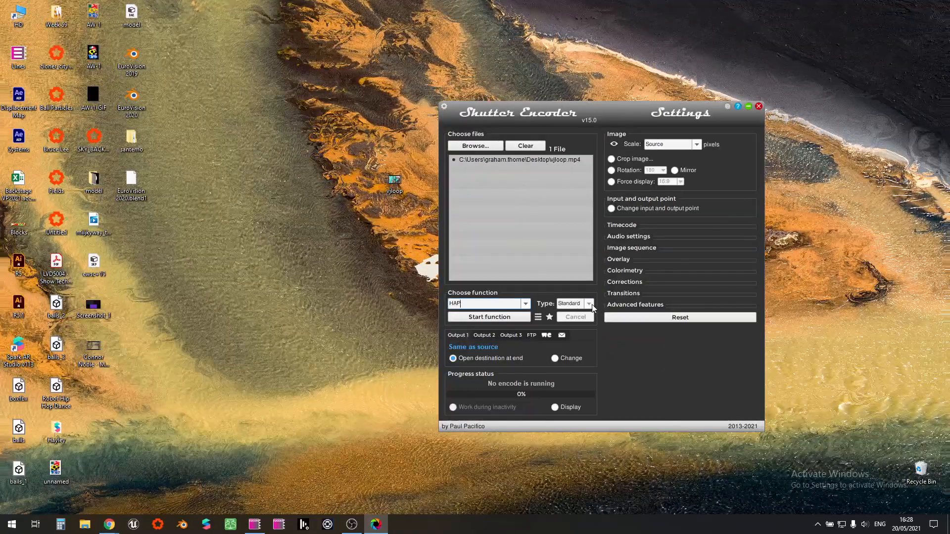
click(587, 303)
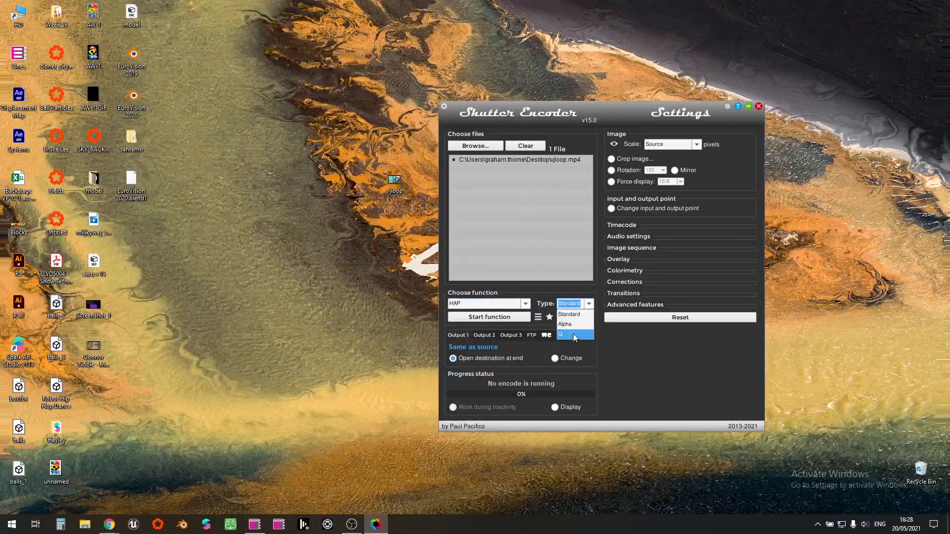
mouse_move(569, 314)
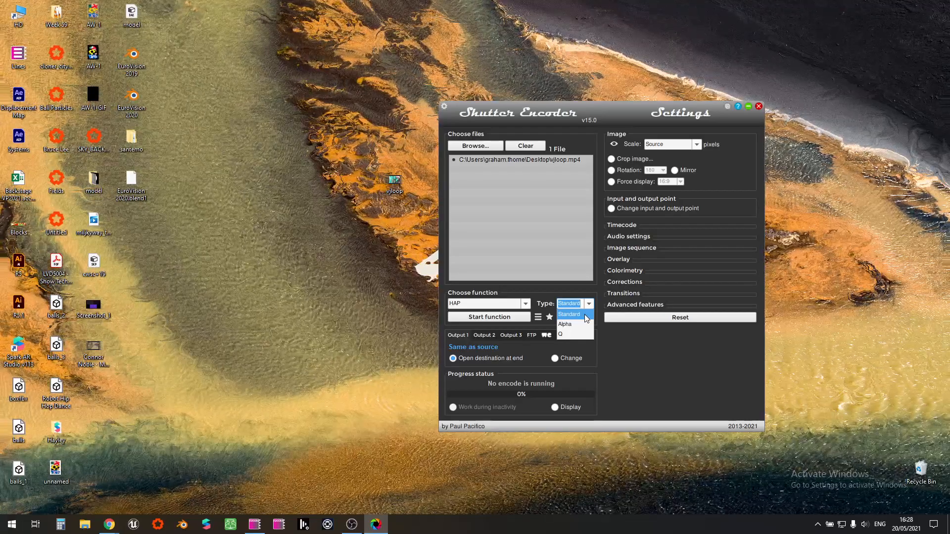
mouse_move(573, 324)
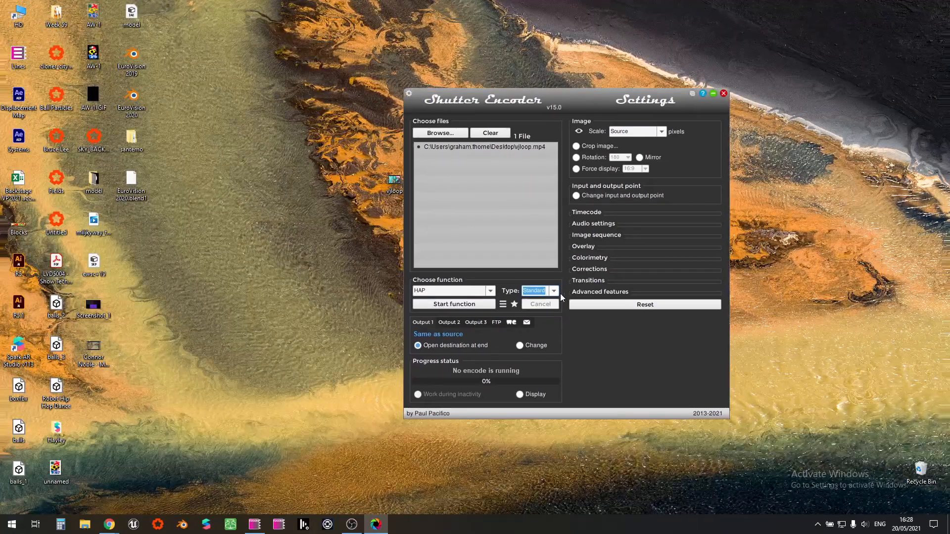
click(552, 291)
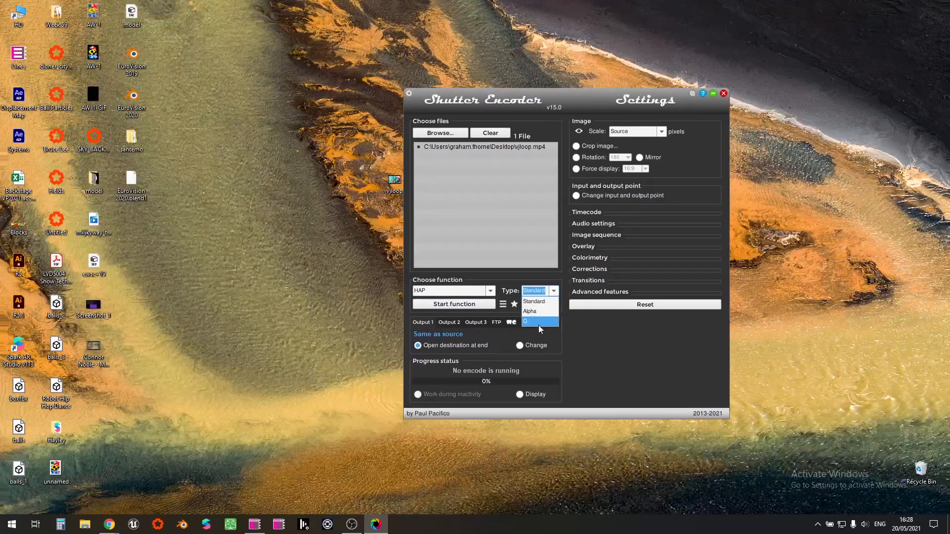
mouse_move(535, 311)
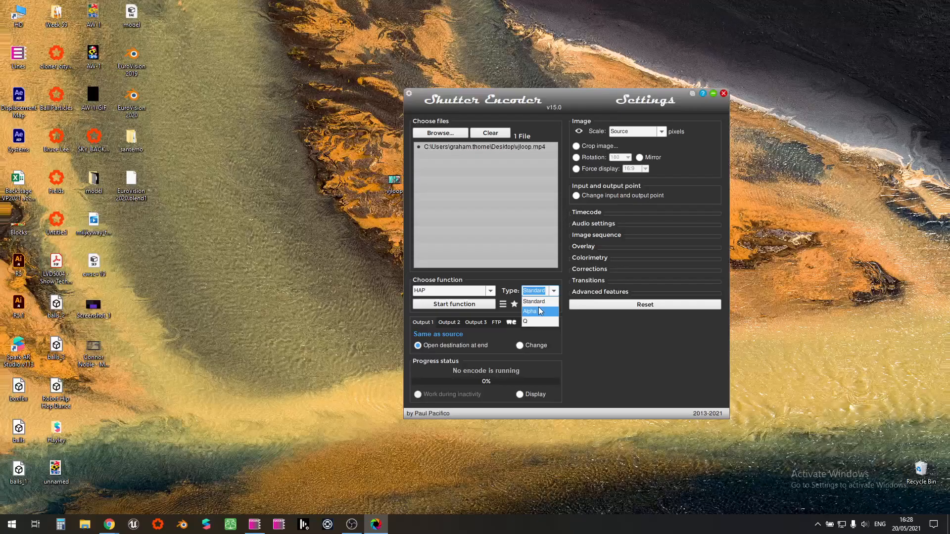
click(535, 302)
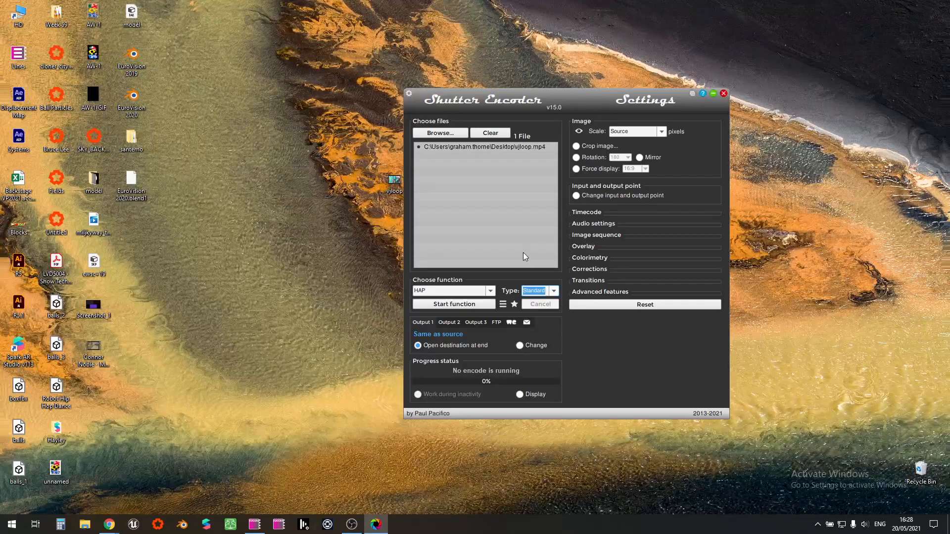
Run the HAP encode, close the destination folder window, and select the clip entry
click(454, 303)
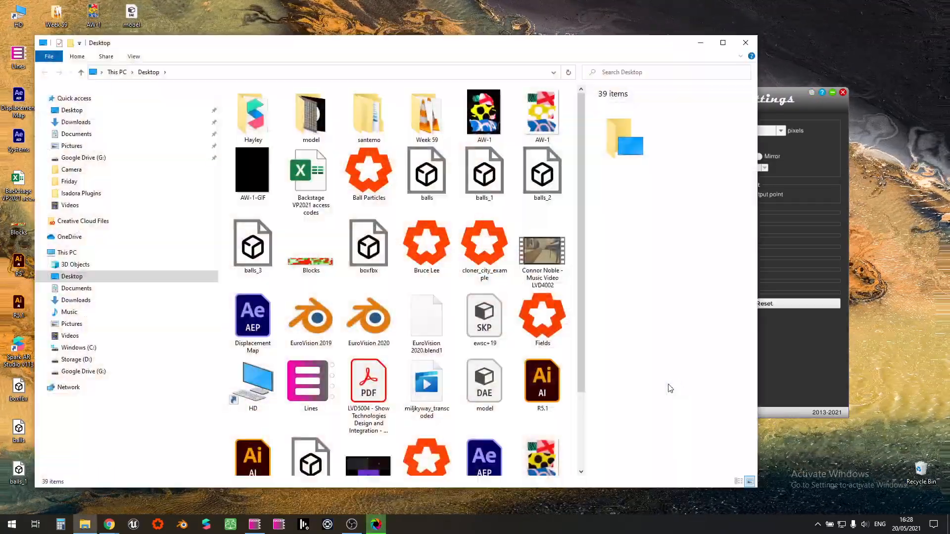
click(745, 43)
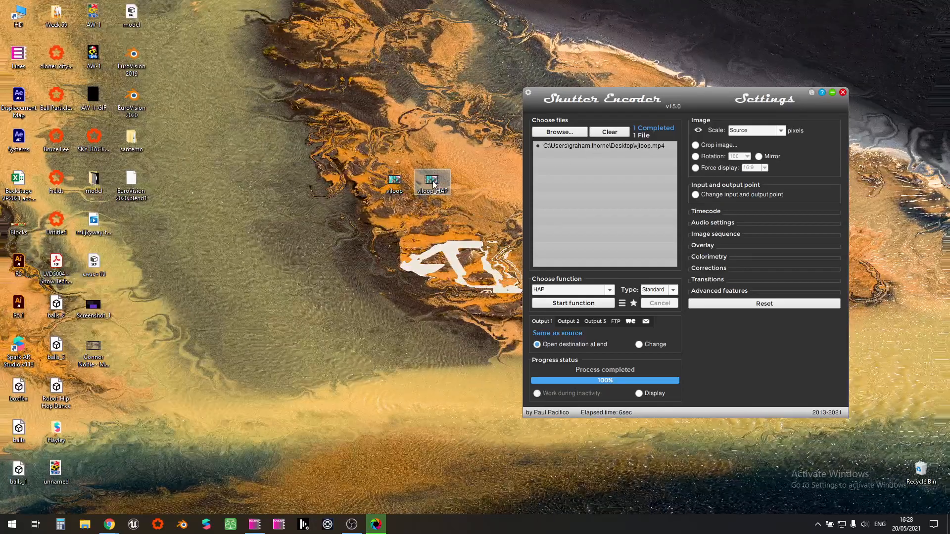
mouse_move(433, 180)
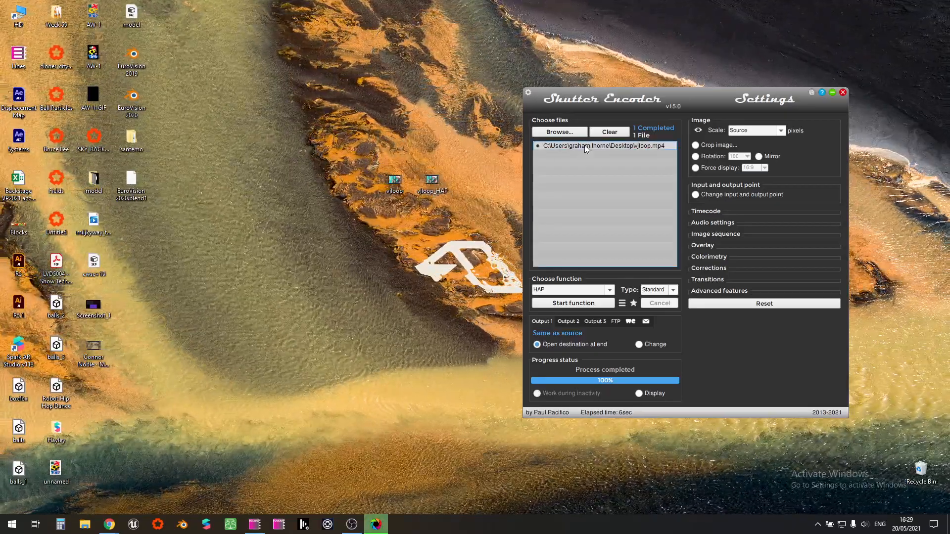
click(609, 131)
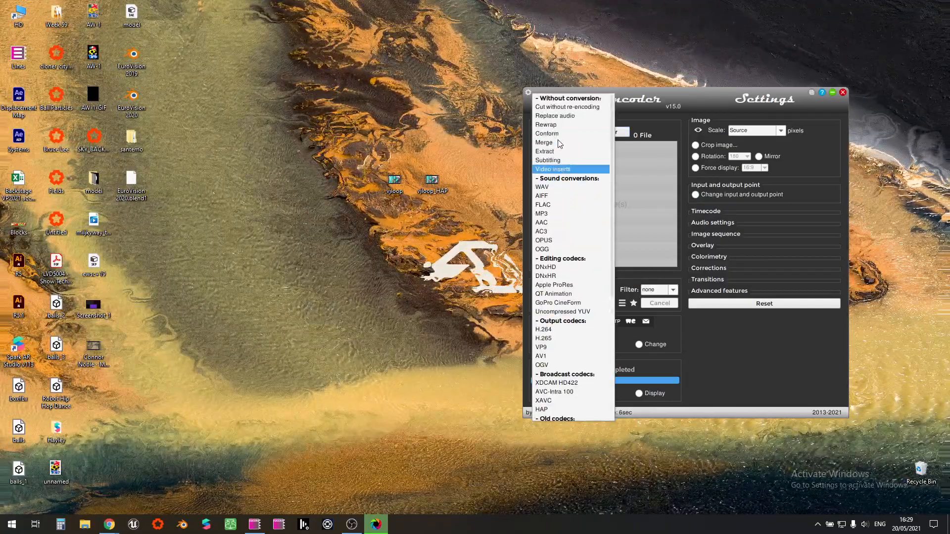
mouse_move(553, 125)
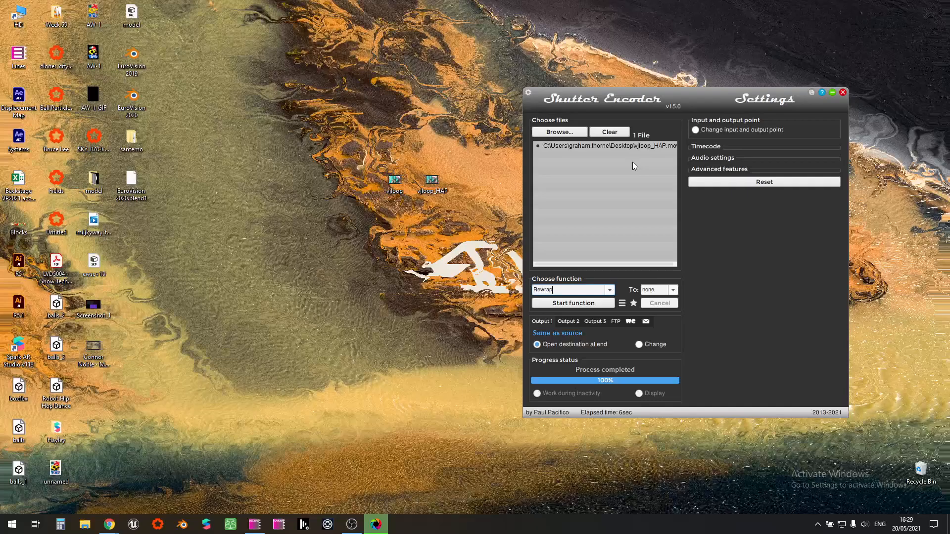
Set the rewrap output container to AVI
click(672, 289)
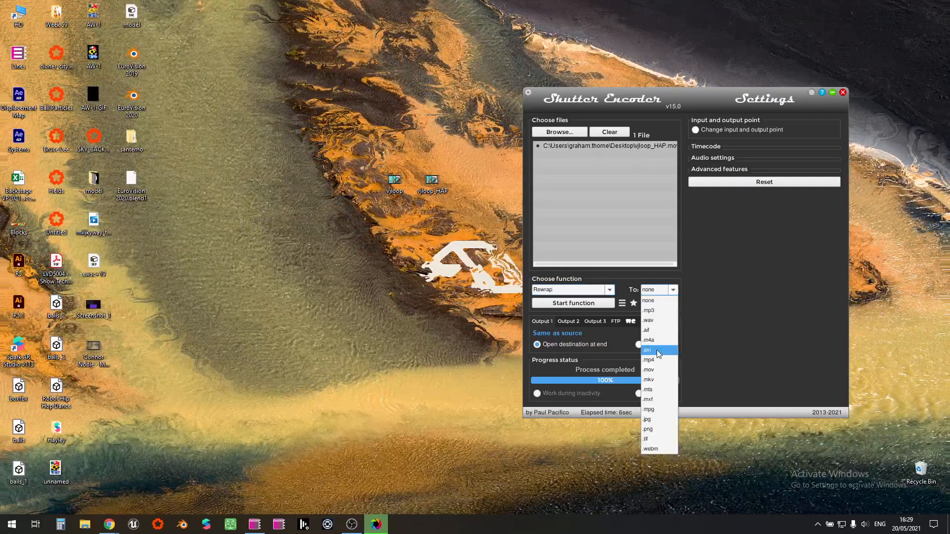
click(648, 351)
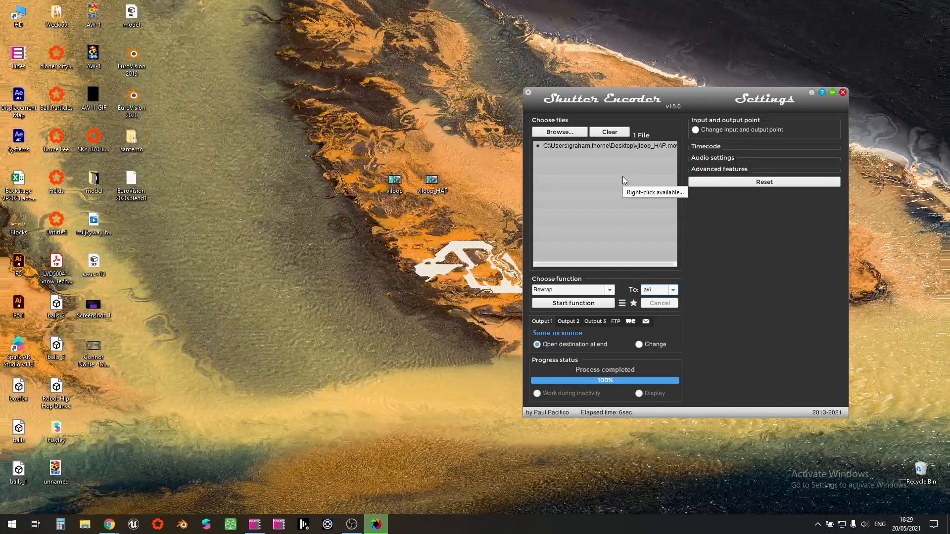
mouse_move(670, 224)
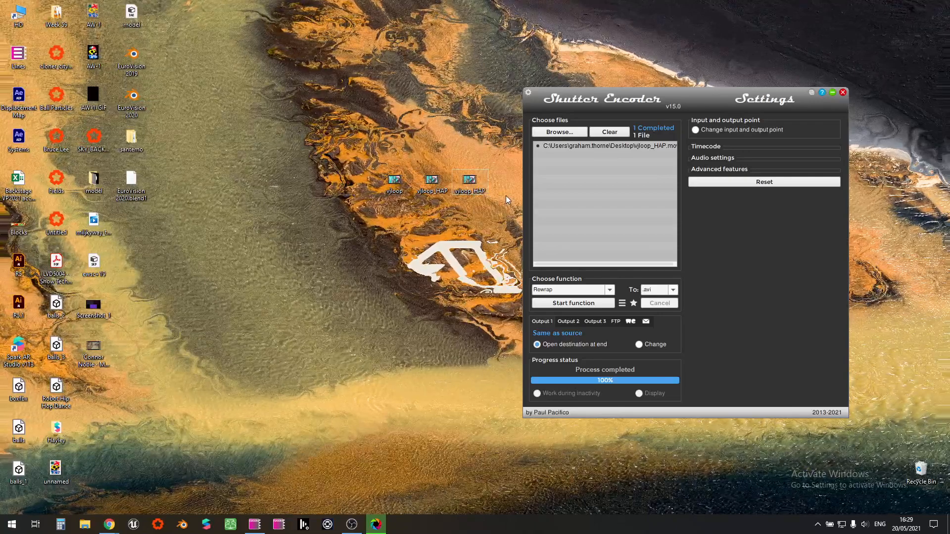
Switch to Isadora and import vjloop.mp4 and vjloop_HAP.avi as media
click(842, 92)
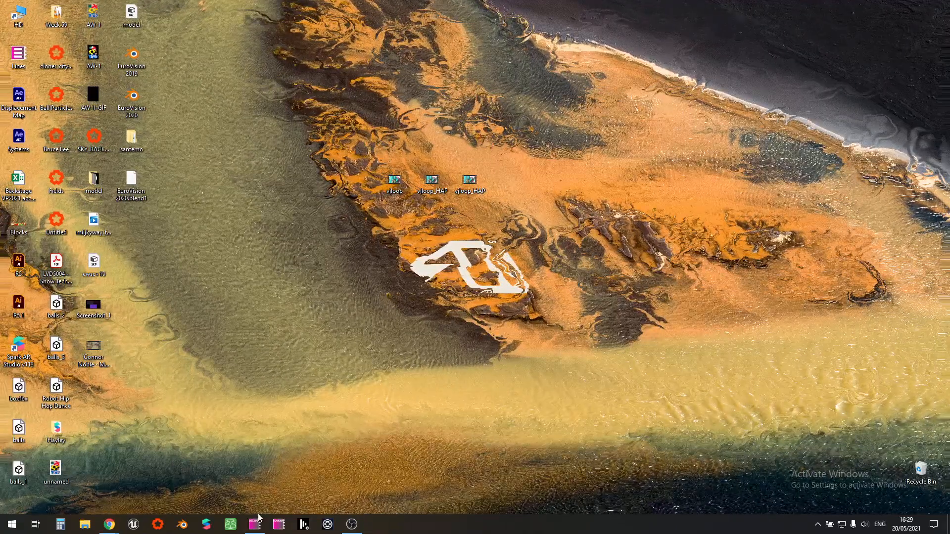
click(254, 524)
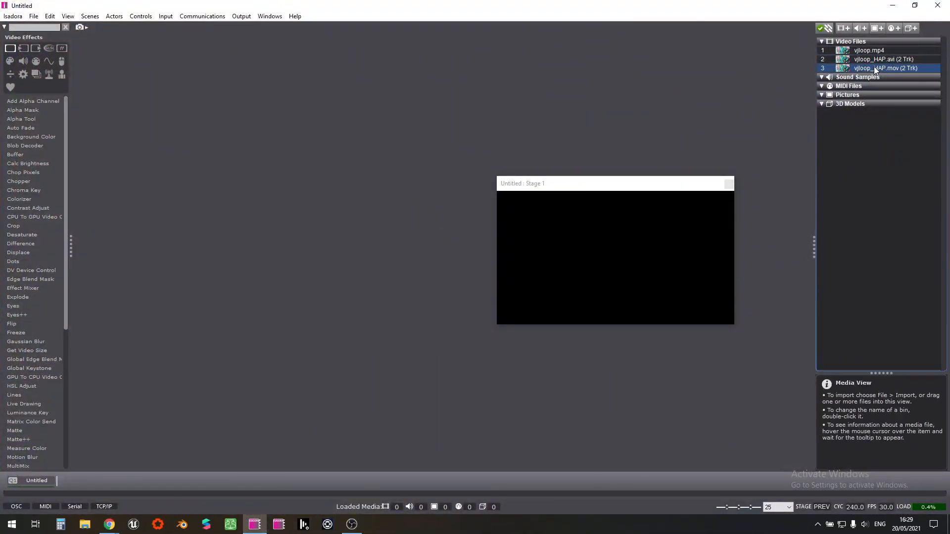
click(822, 41)
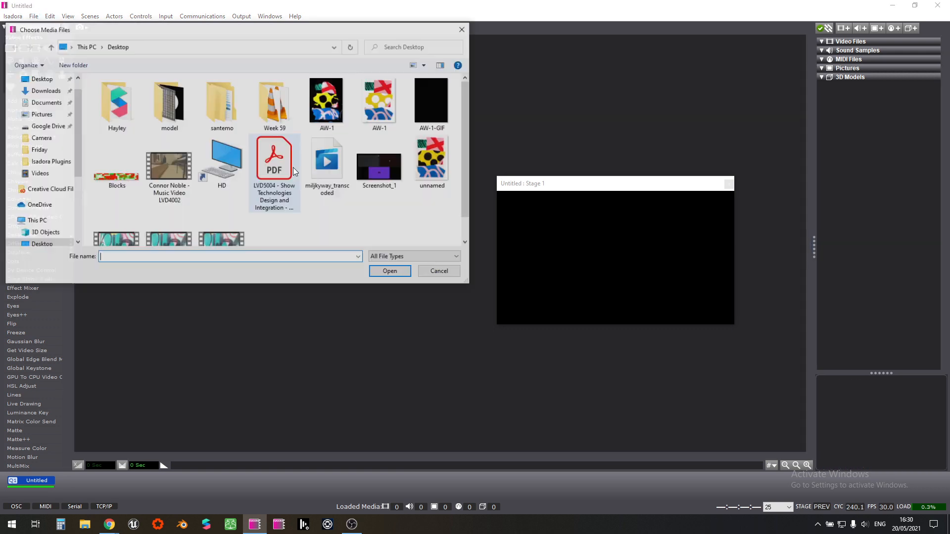
click(116, 219)
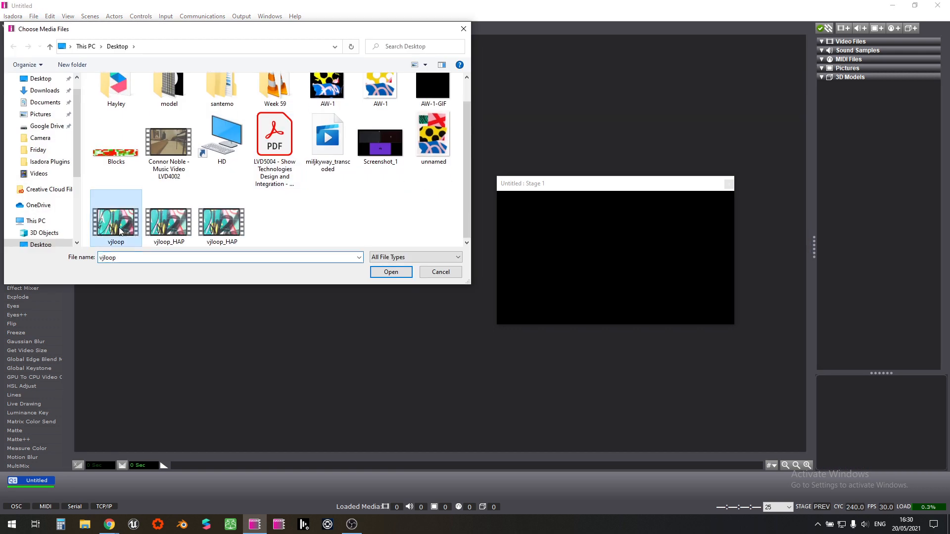
mouse_move(290, 248)
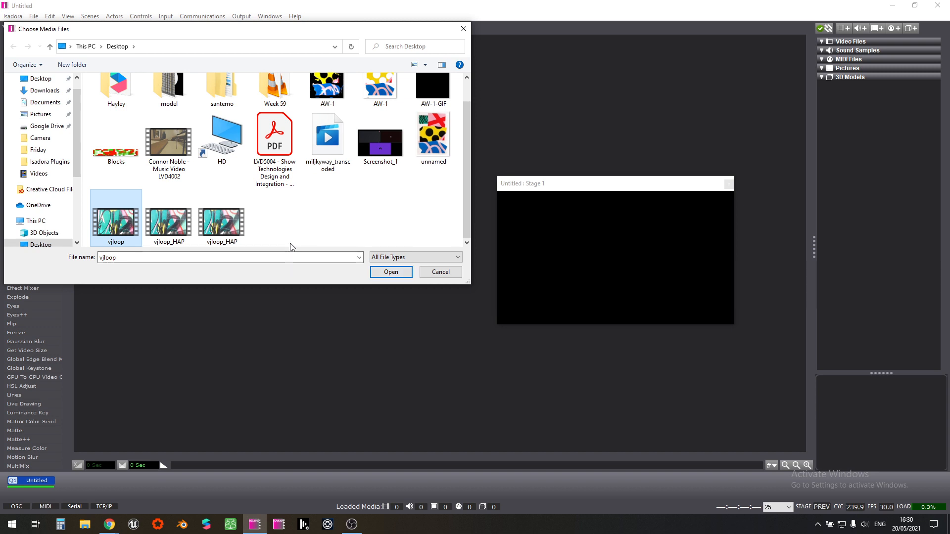
click(221, 218)
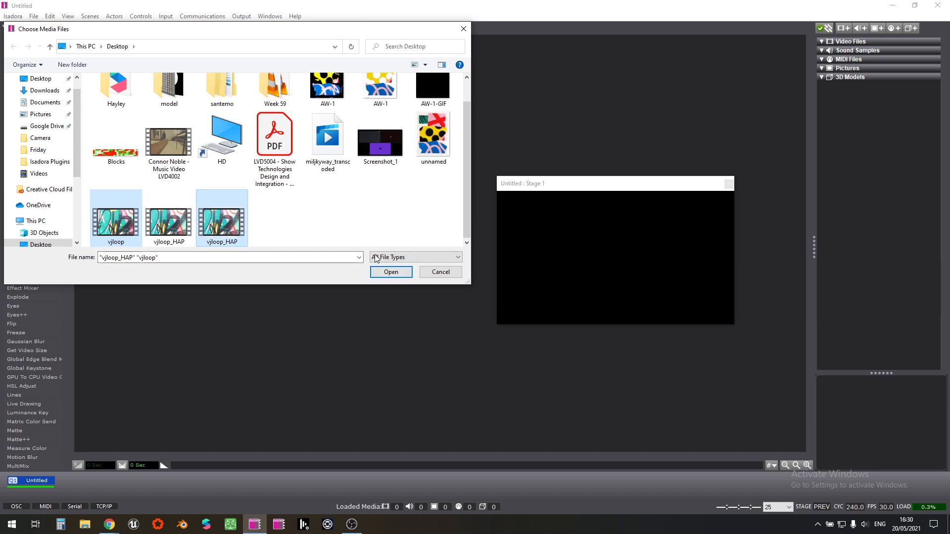
click(390, 272)
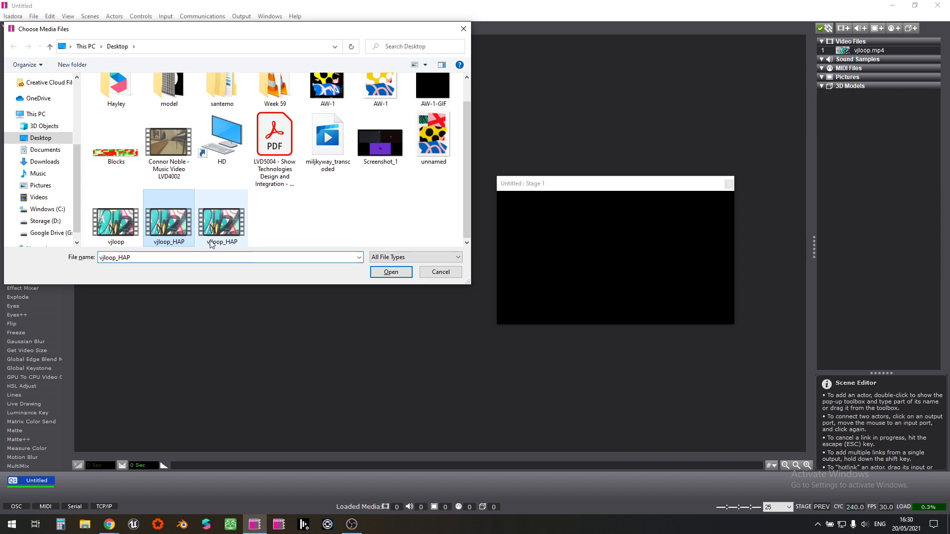
click(391, 272)
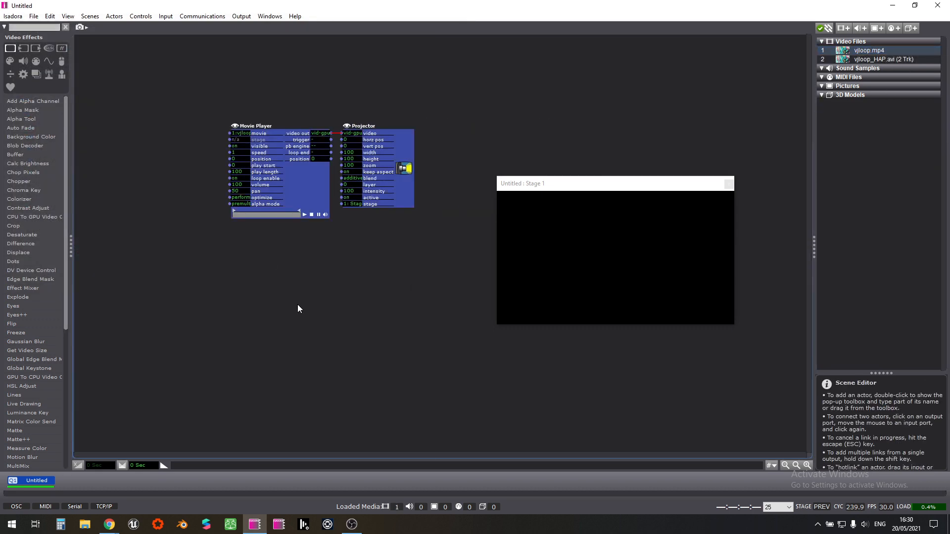
Play vjloop.mp4 on stage and set the Movie Player volume to 0 and speed to -1
click(305, 214)
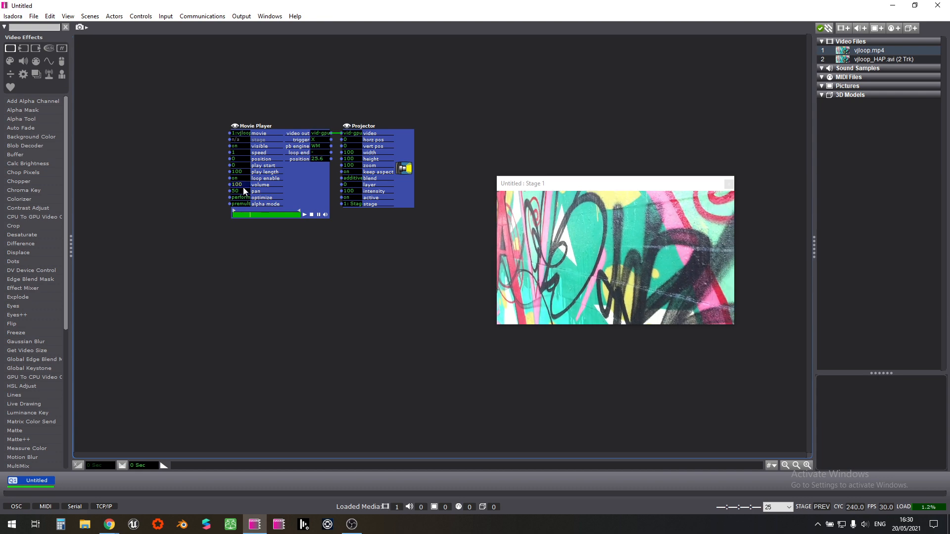
click(364, 125)
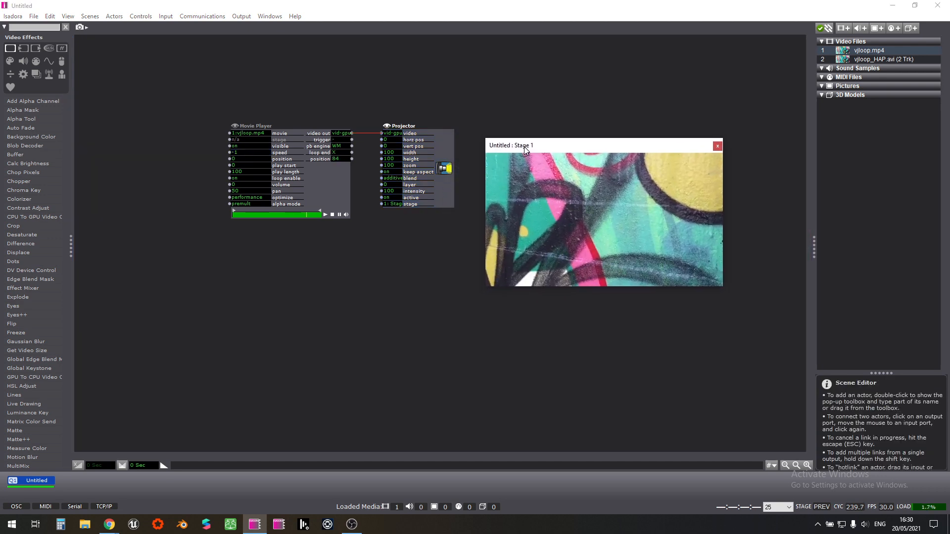
Select the Movie Player and change its speed from -1 to 0.85
click(259, 146)
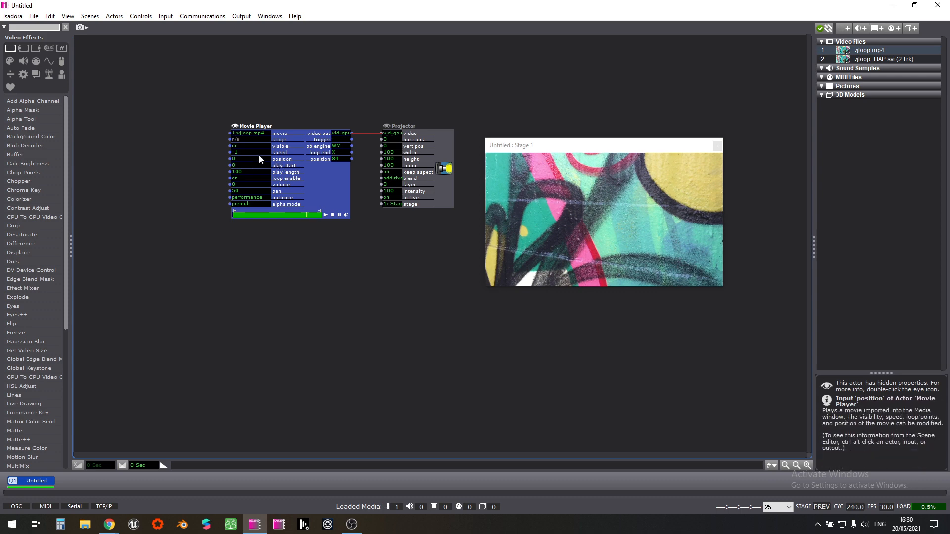
mouse_move(434, 165)
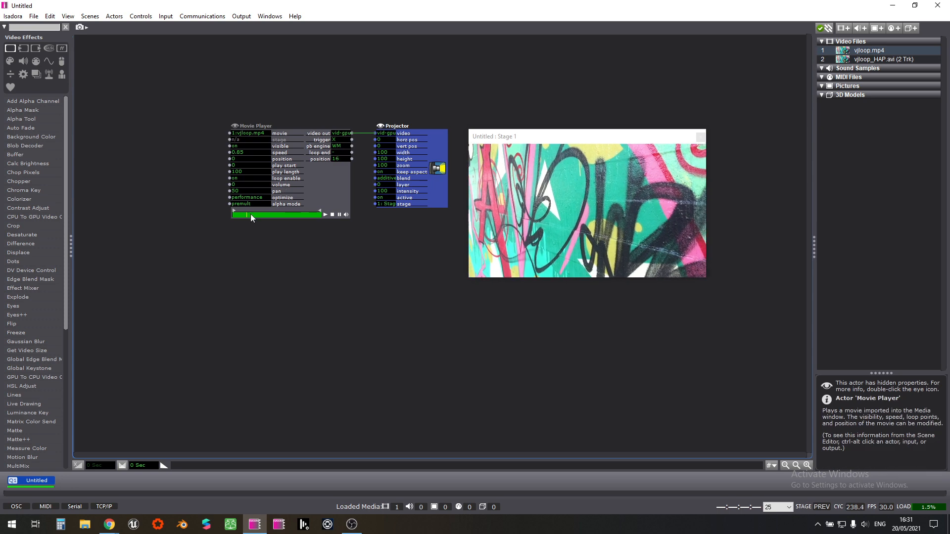
click(743, 343)
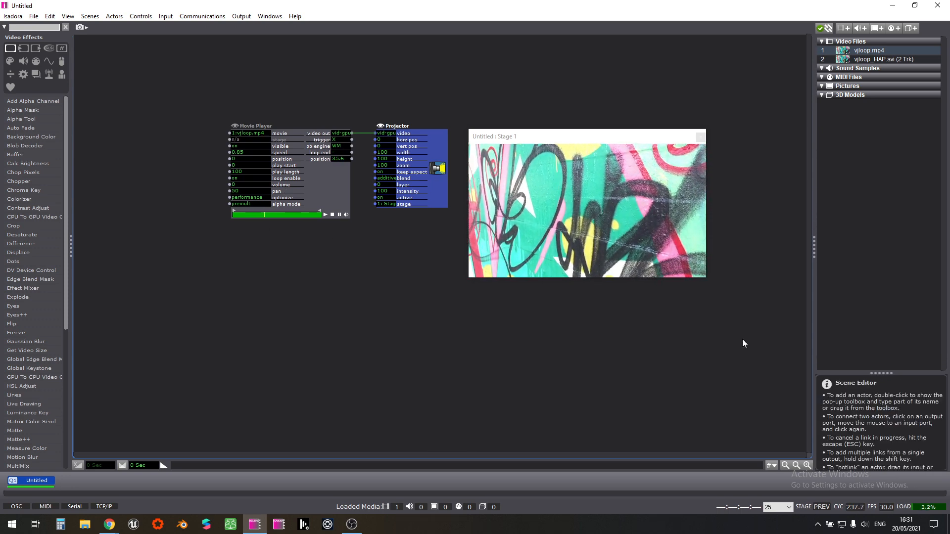
click(396, 126)
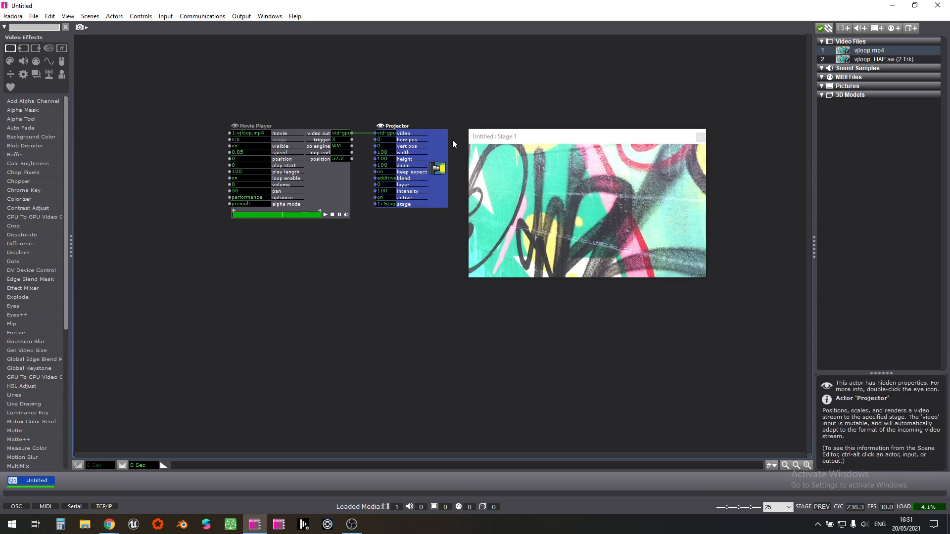
click(882, 59)
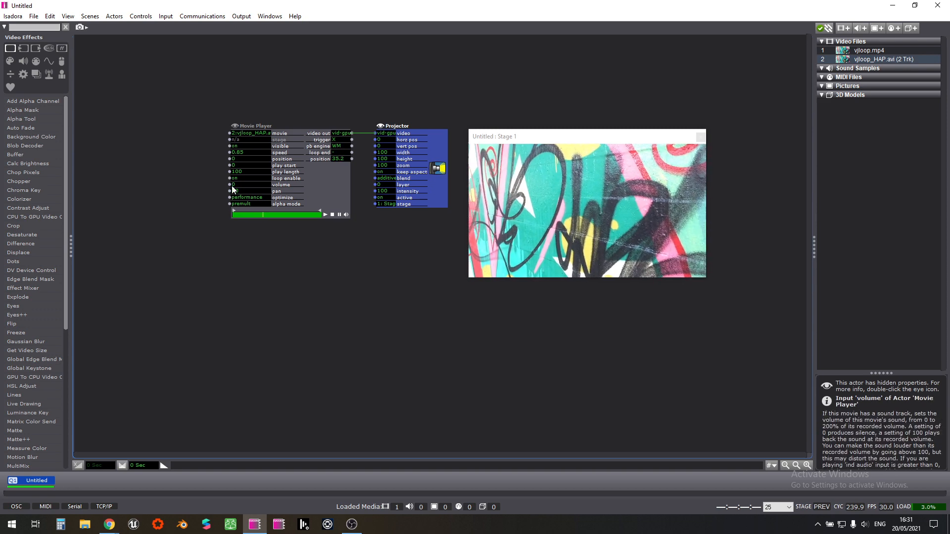
Set the Movie Player's loop enable mode to palindrome
click(248, 178)
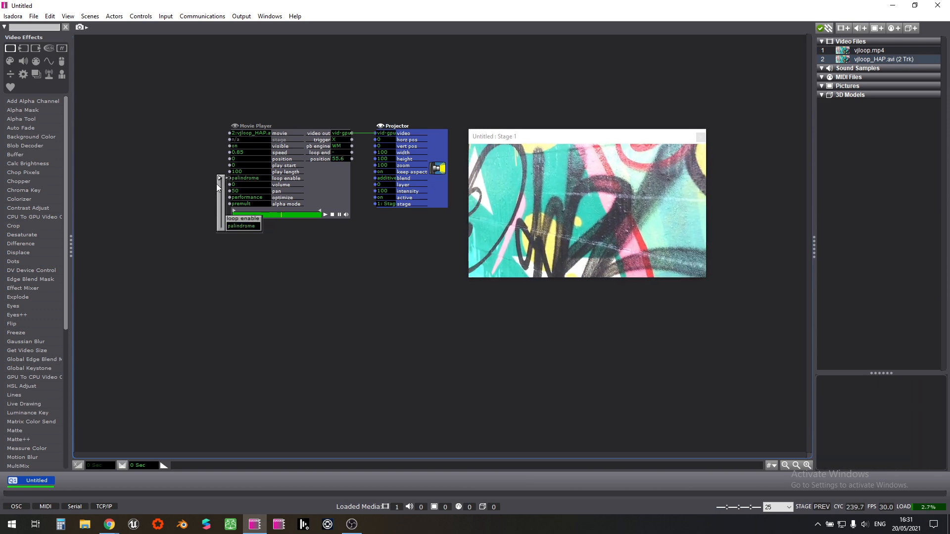
click(387, 232)
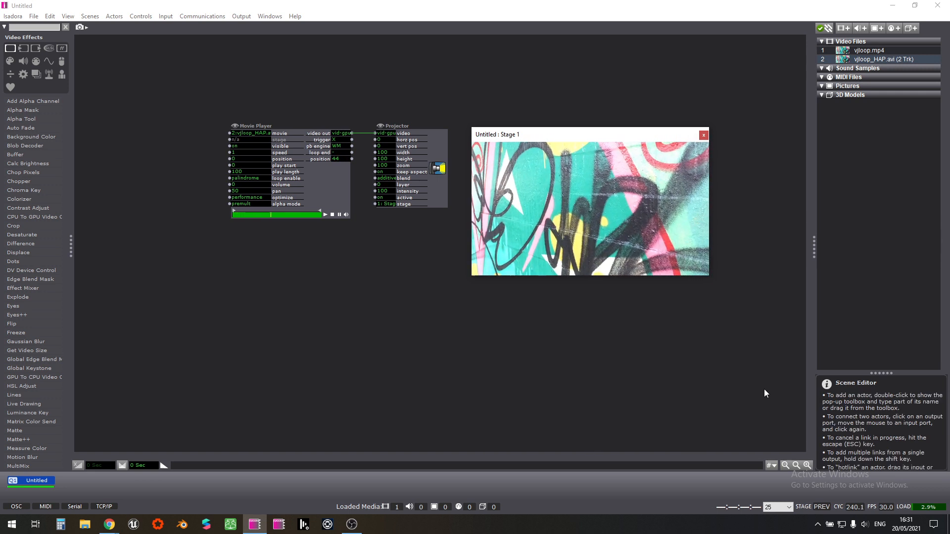
mouse_move(351, 524)
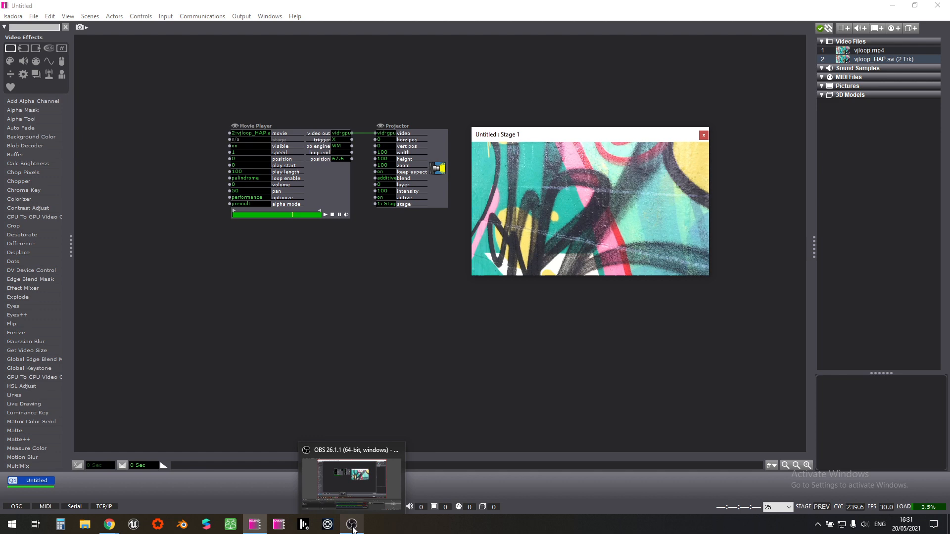